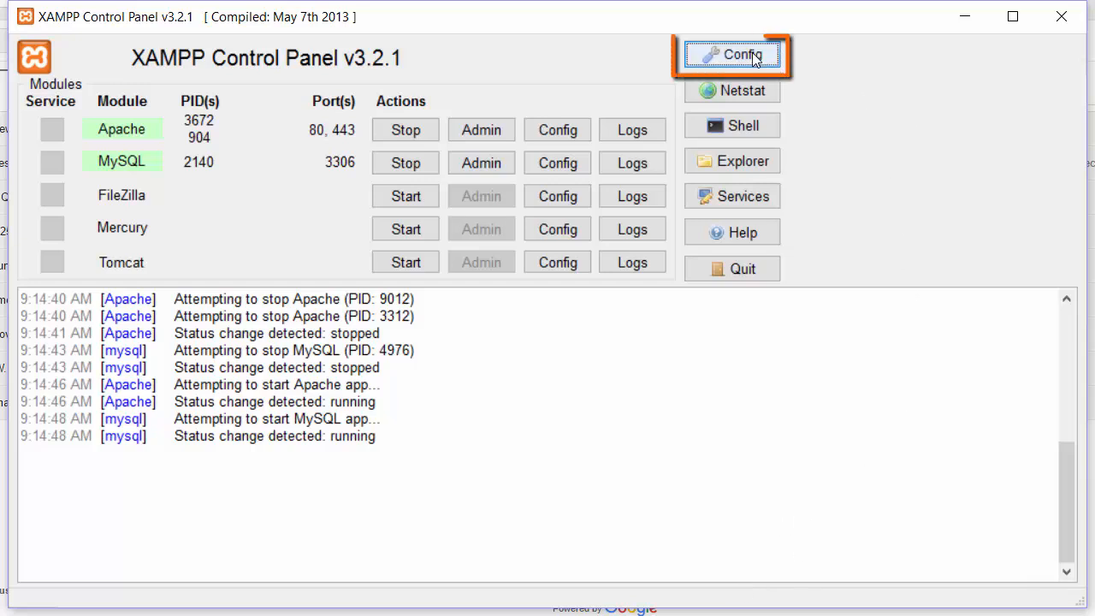
# - Open the Control Panel configuration, which shows TextPad 8 as the editor
pyautogui.click(732, 54)
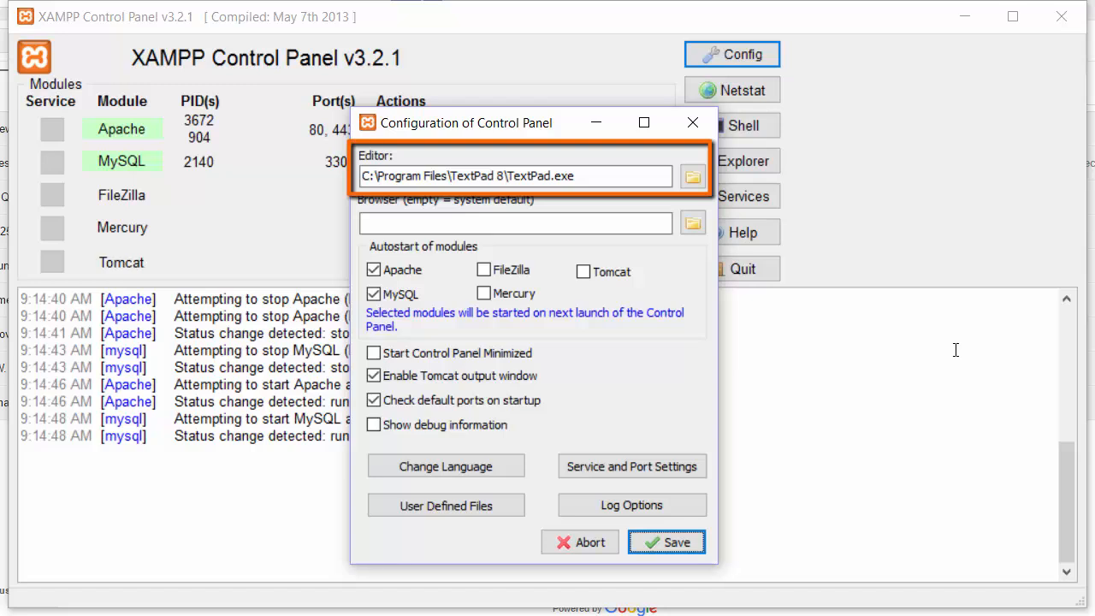
pyautogui.moveTo(827, 217)
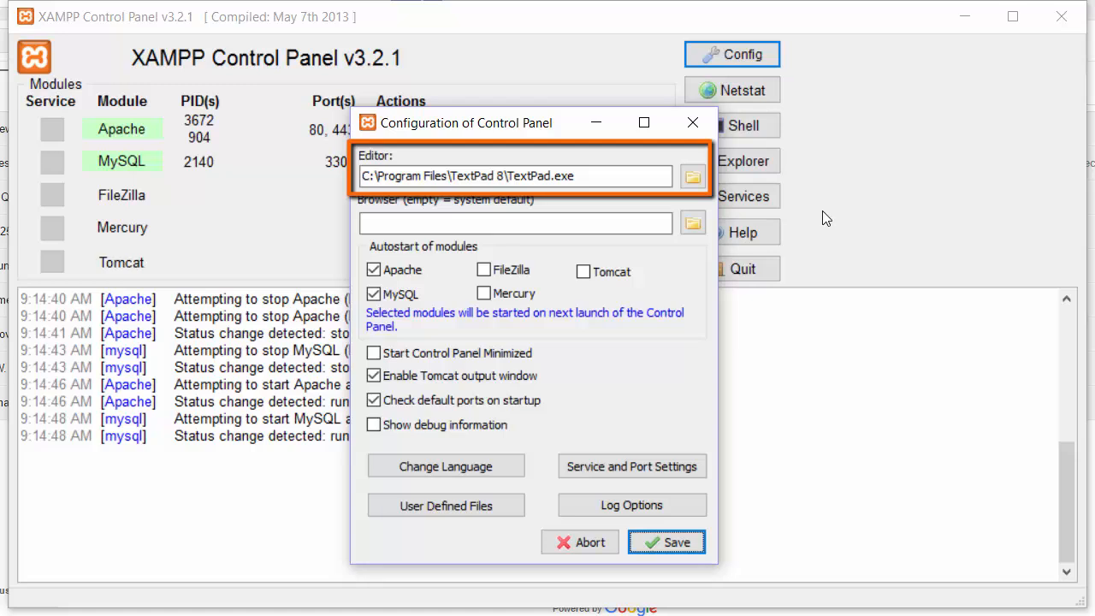
pyautogui.moveTo(861, 462)
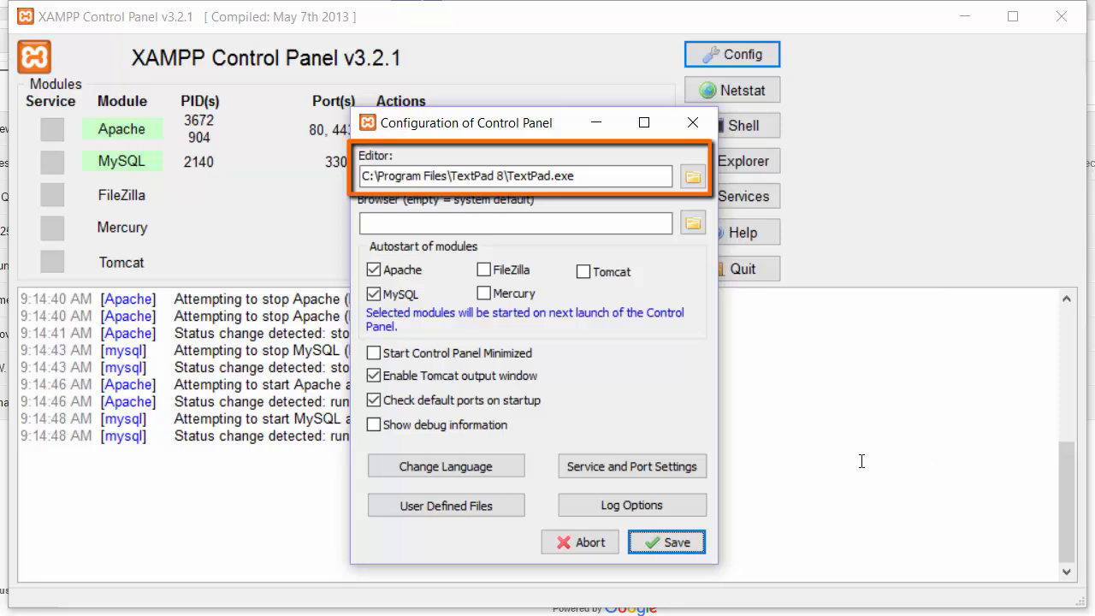
pyautogui.moveTo(676, 543)
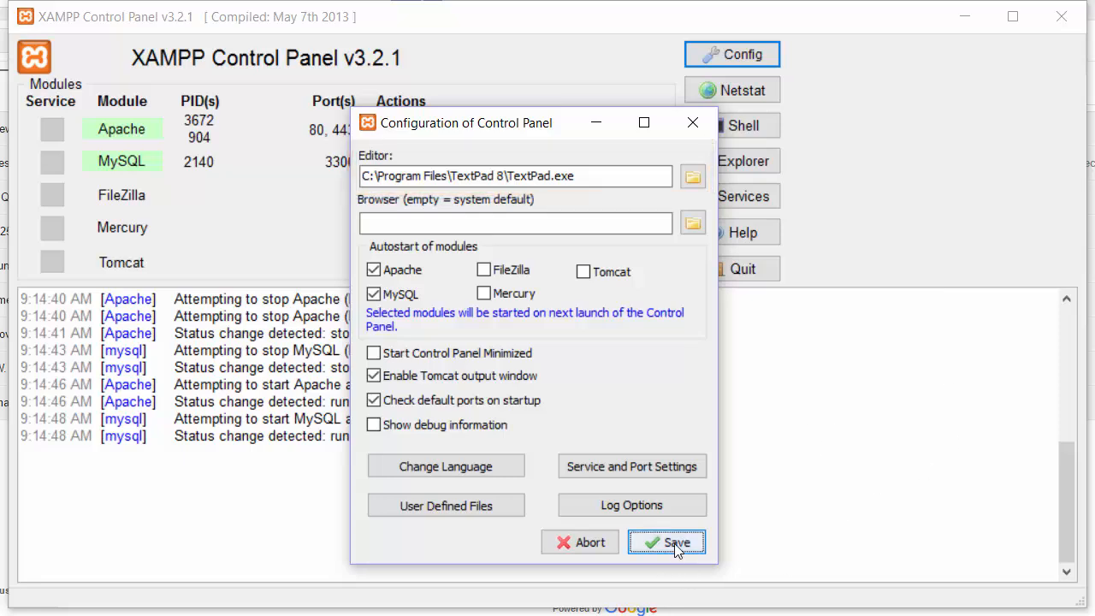
# - Save the control panel settings and open Apache's httpd.conf in TextPad
pyautogui.click(667, 542)
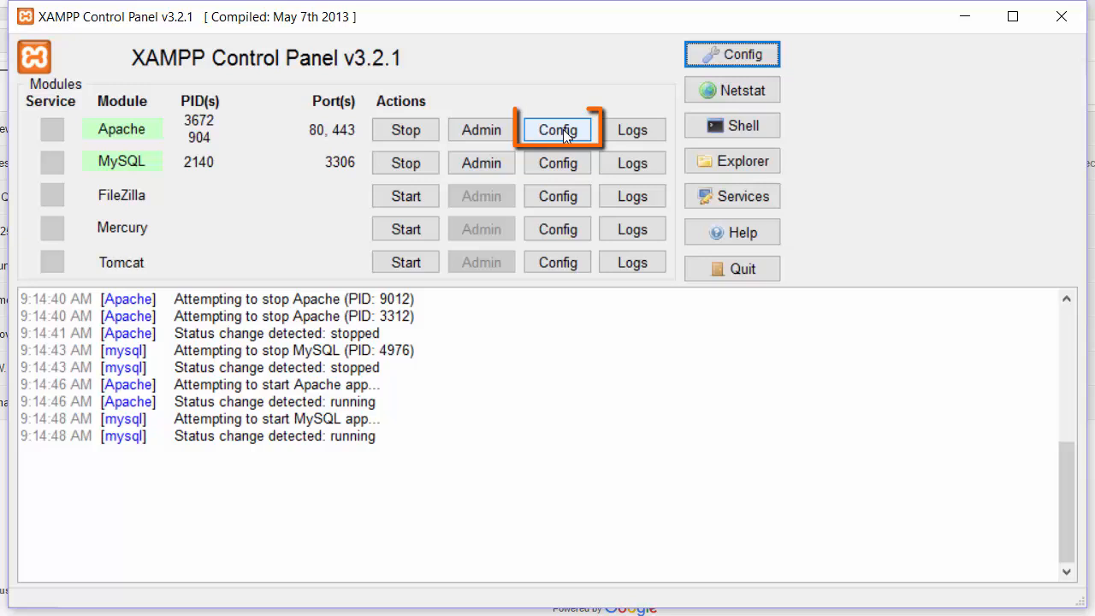
pyautogui.click(557, 130)
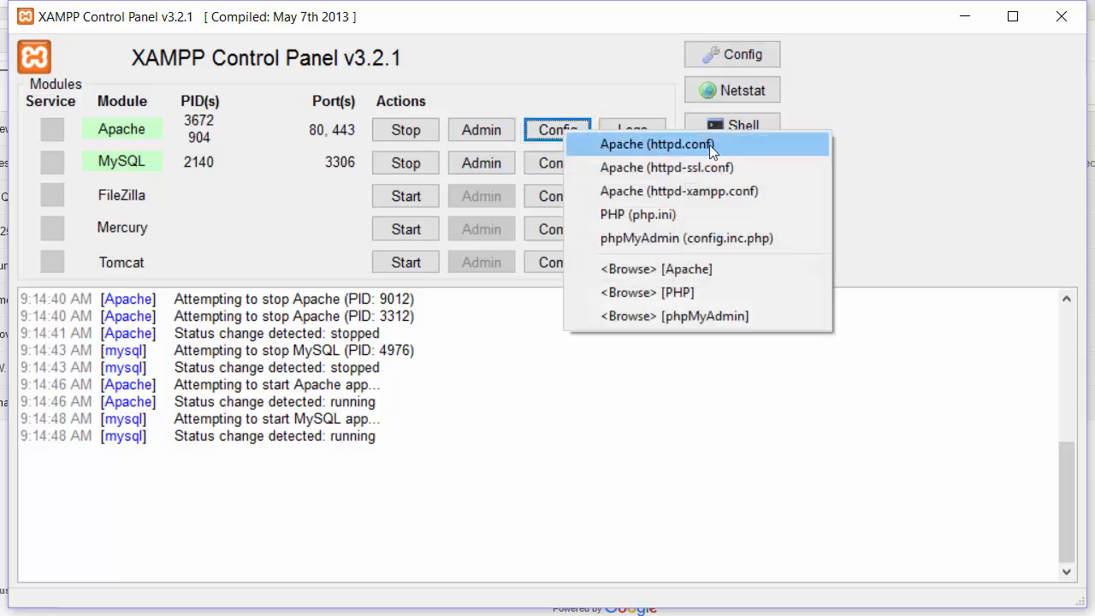
pyautogui.click(656, 144)
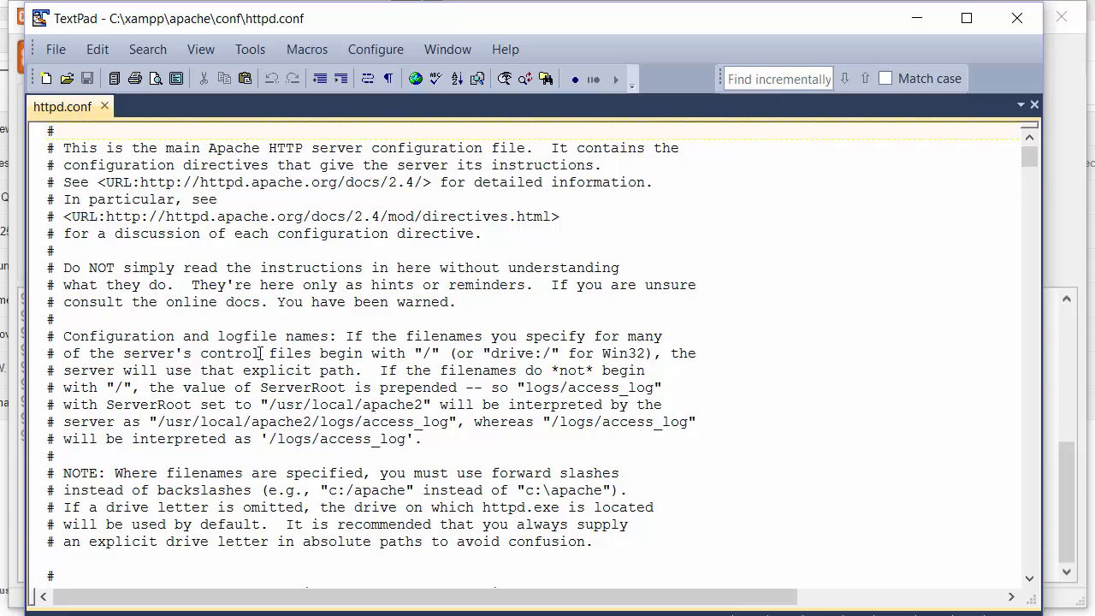
# - Find Listen 80 and ServerName localhost:80 and change both ports to 8080
pyautogui.click(147, 48)
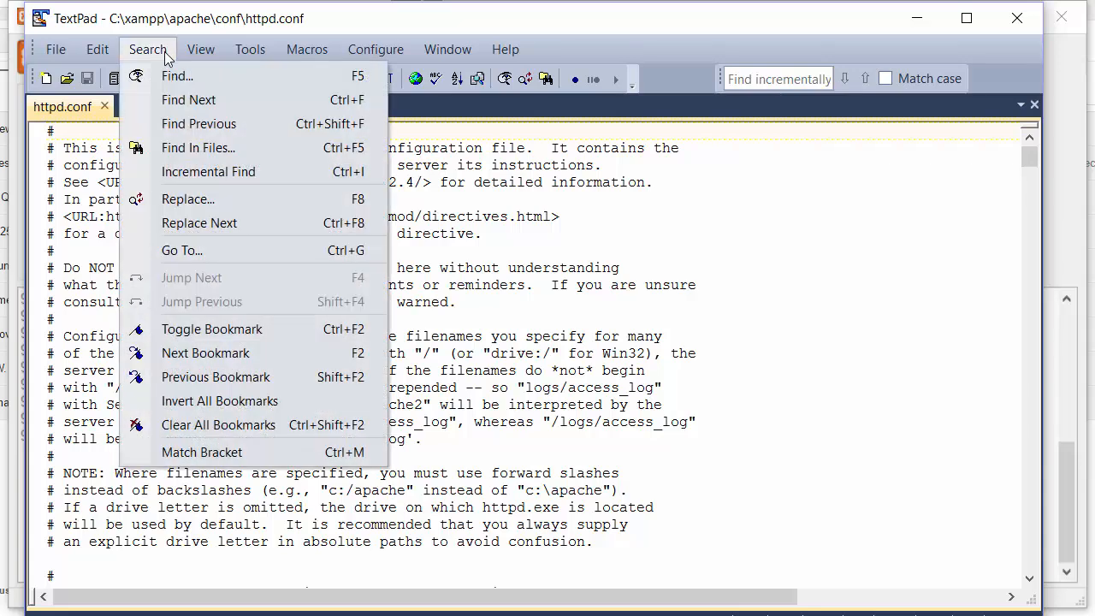
pyautogui.click(176, 76)
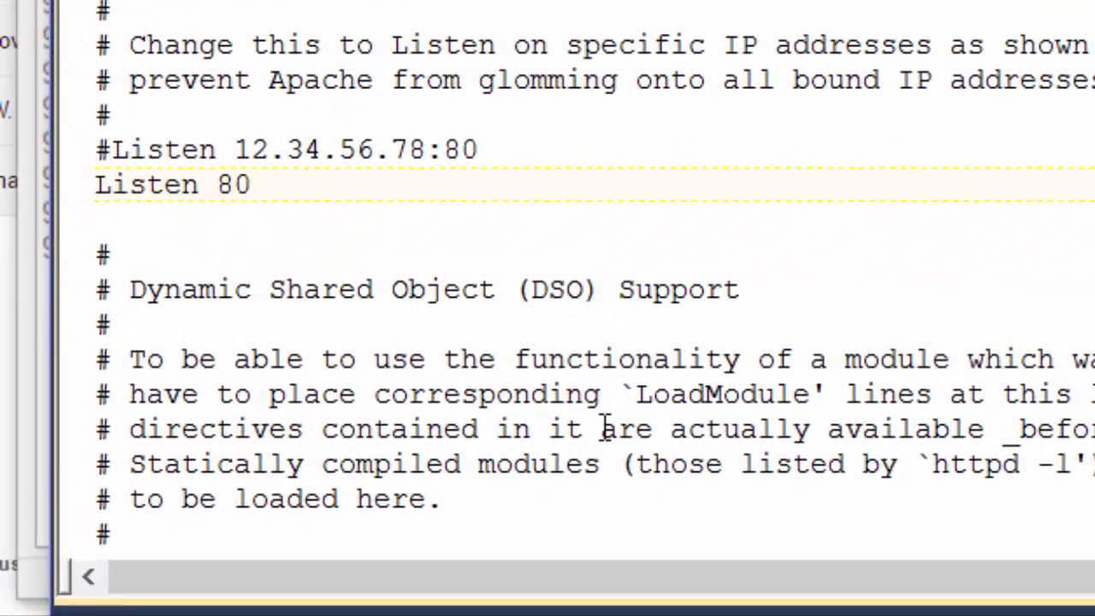
pyautogui.write('8')
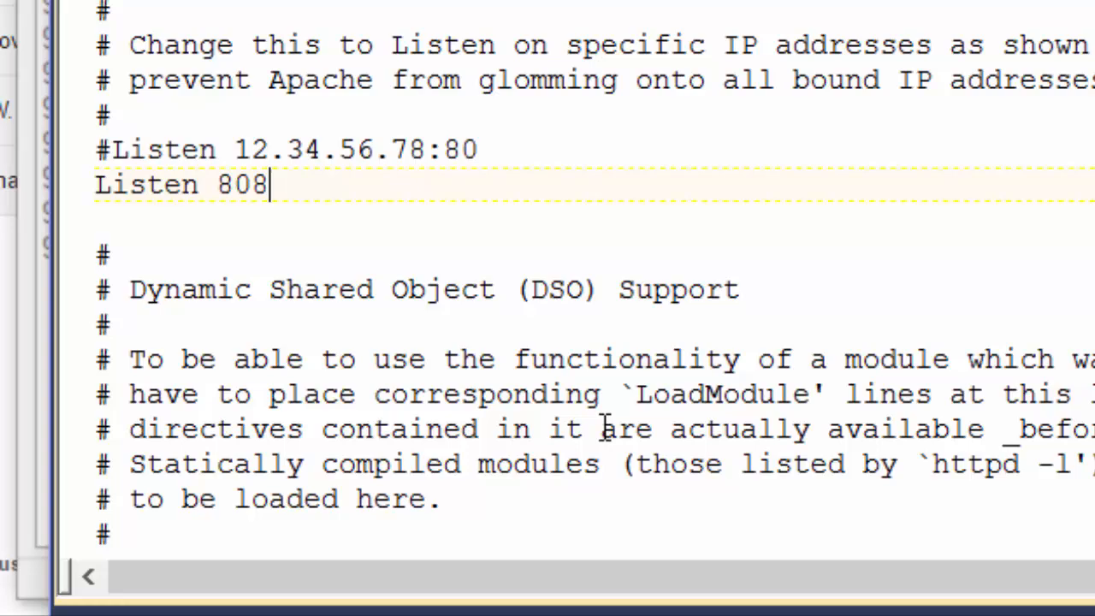
pyautogui.write('0')
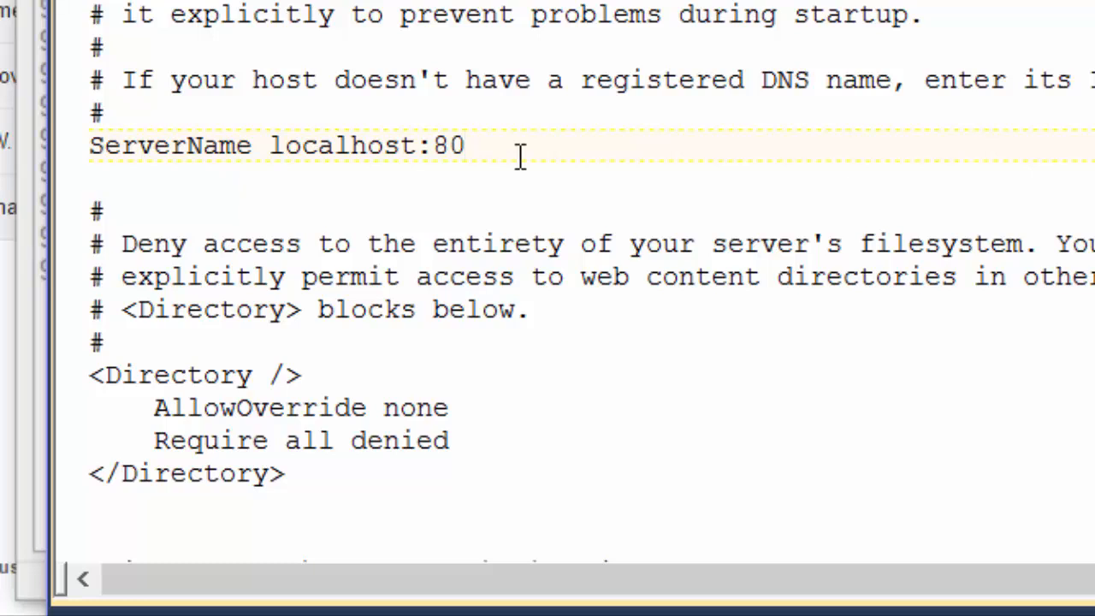
pyautogui.write('80')
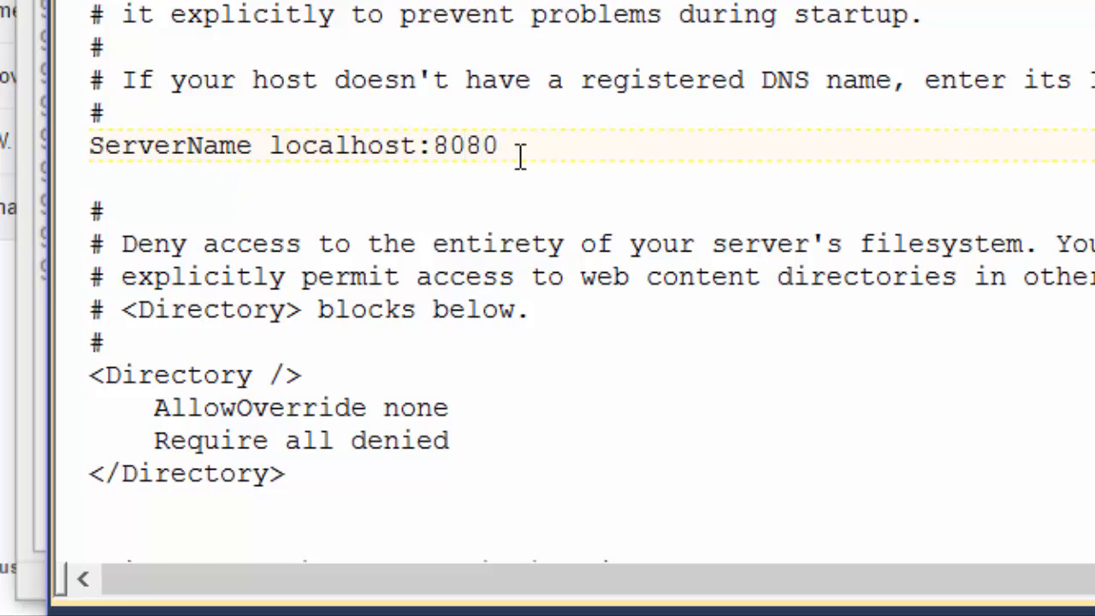
pyautogui.scroll(3)
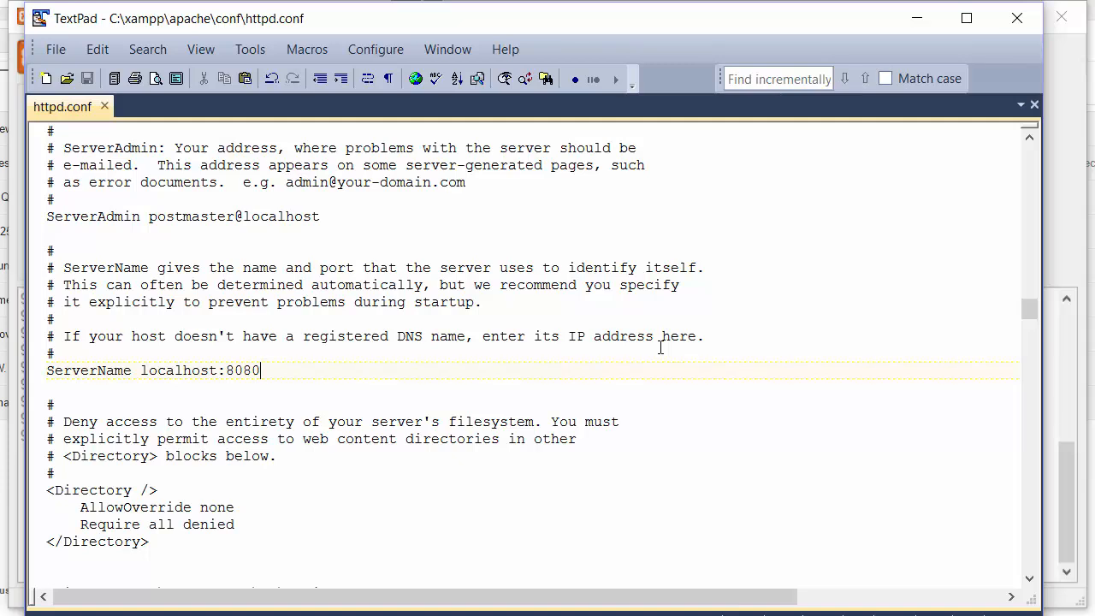
pyautogui.moveTo(1064, 255)
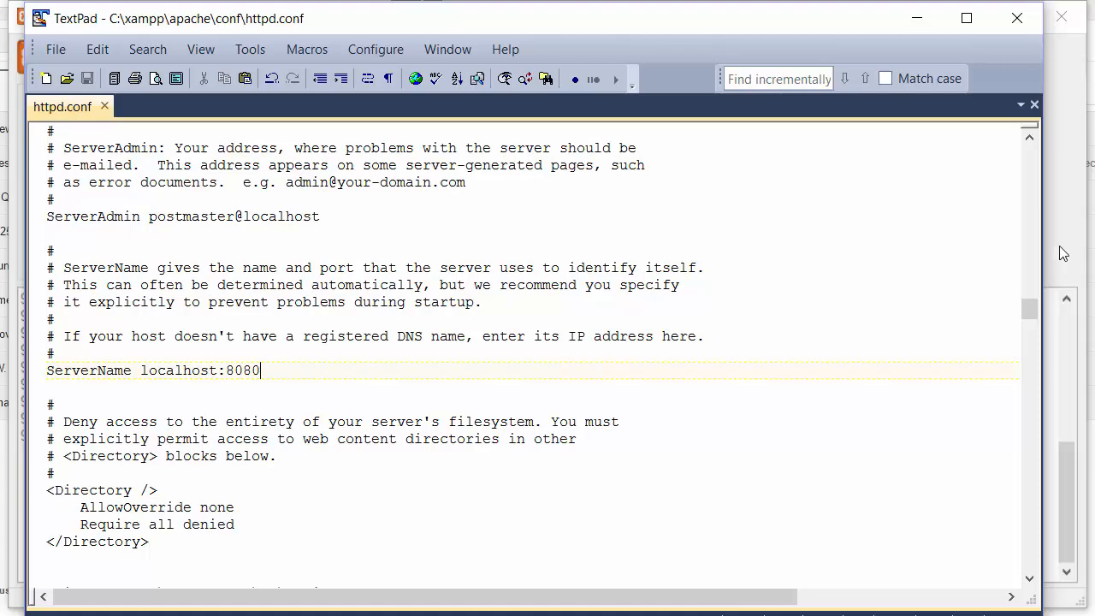
# - Open httpd-ssl.conf, change Listen 443 to 4443, and search for ':443'
pyautogui.click(557, 129)
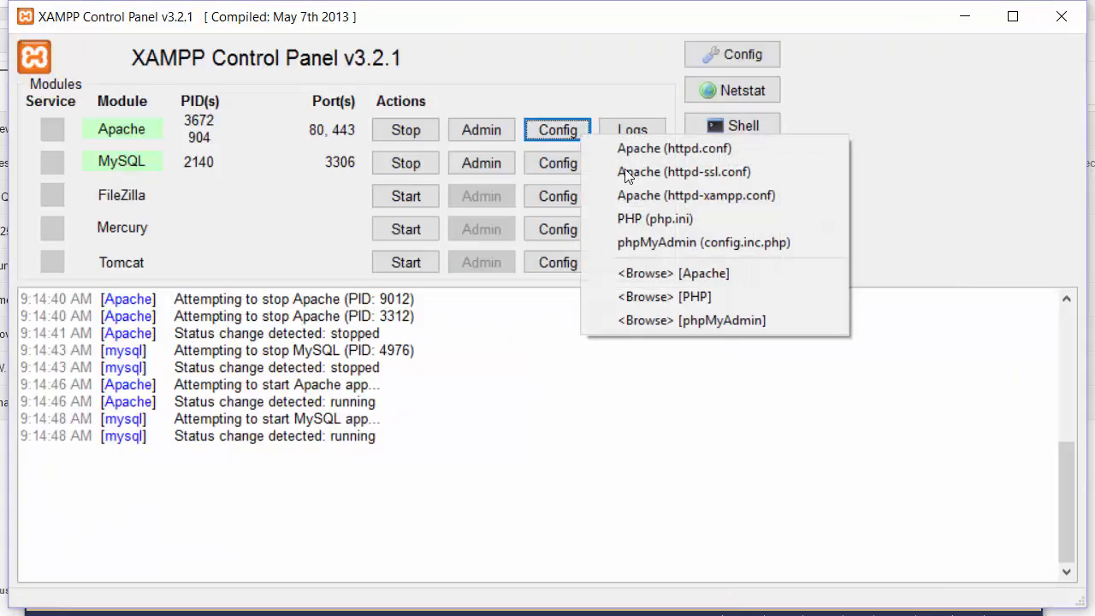
pyautogui.moveTo(684, 172)
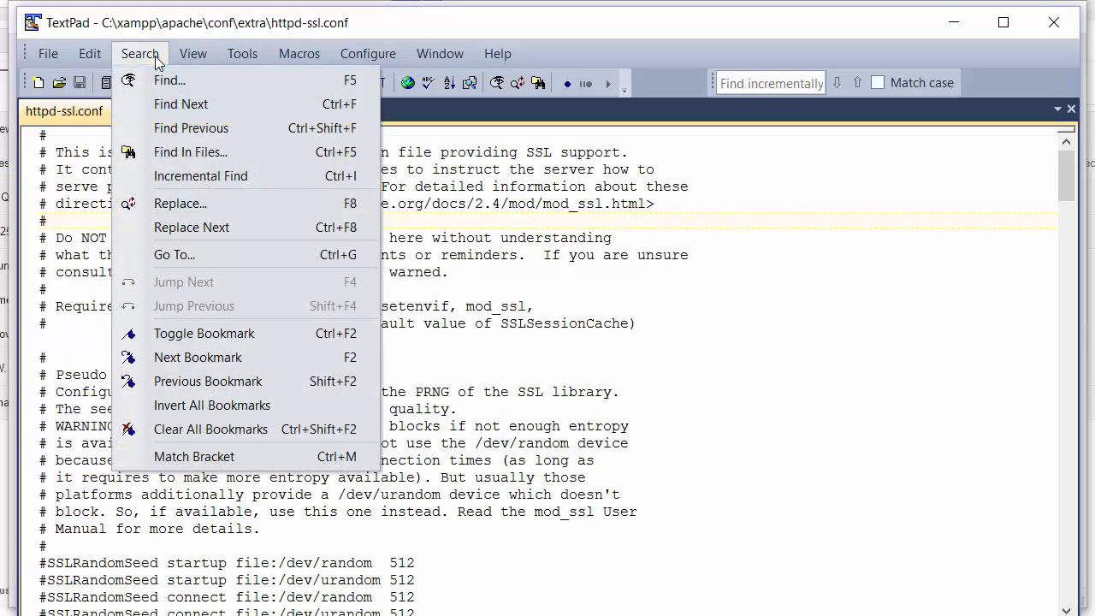
pyautogui.click(169, 80)
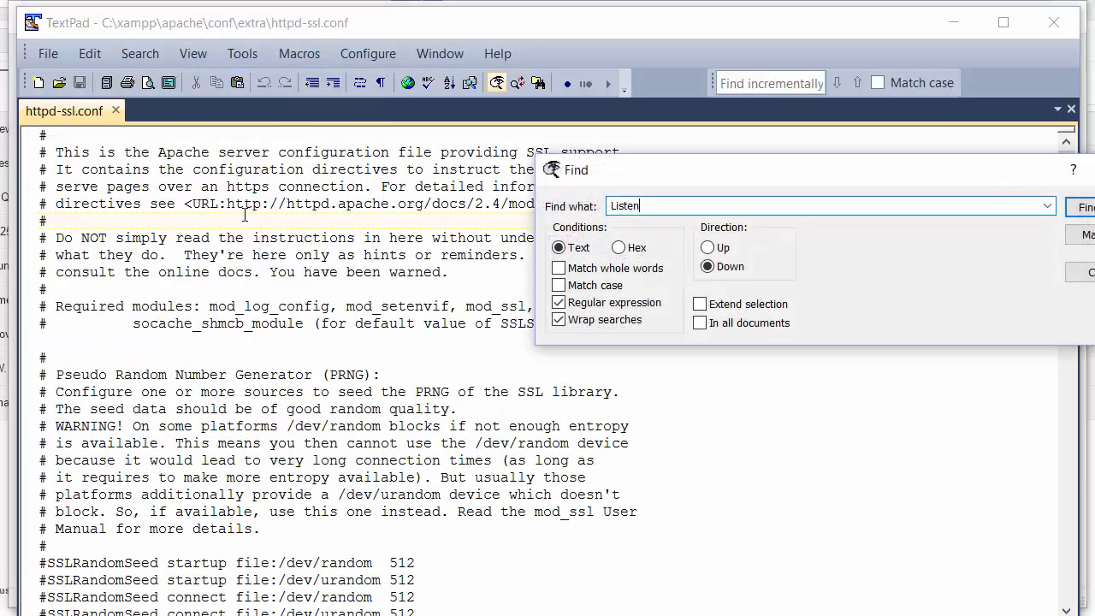
pyautogui.click(1087, 207)
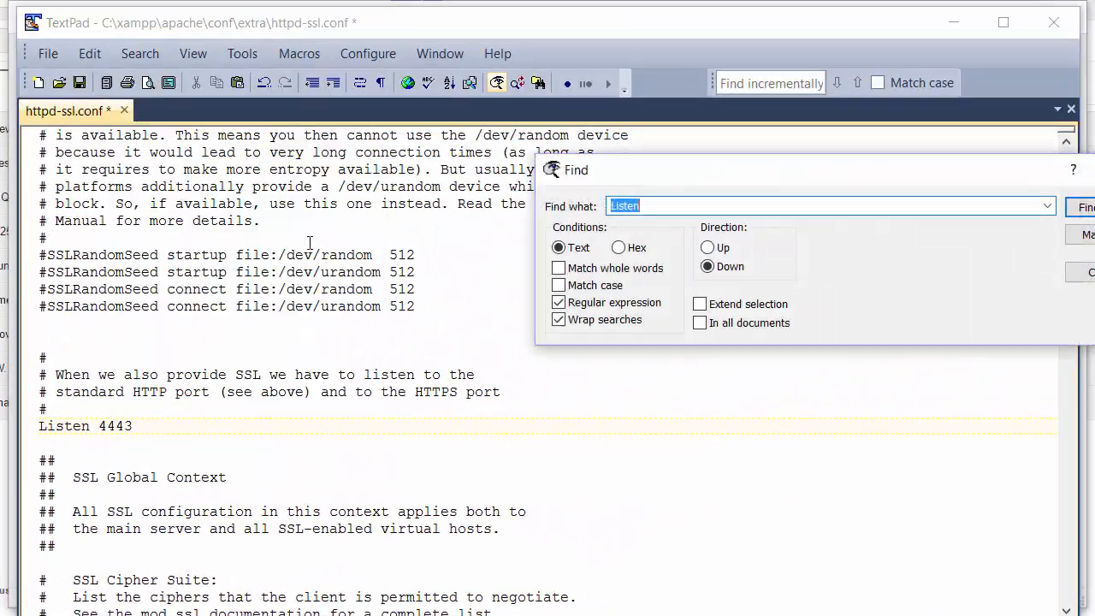
pyautogui.write(':44')
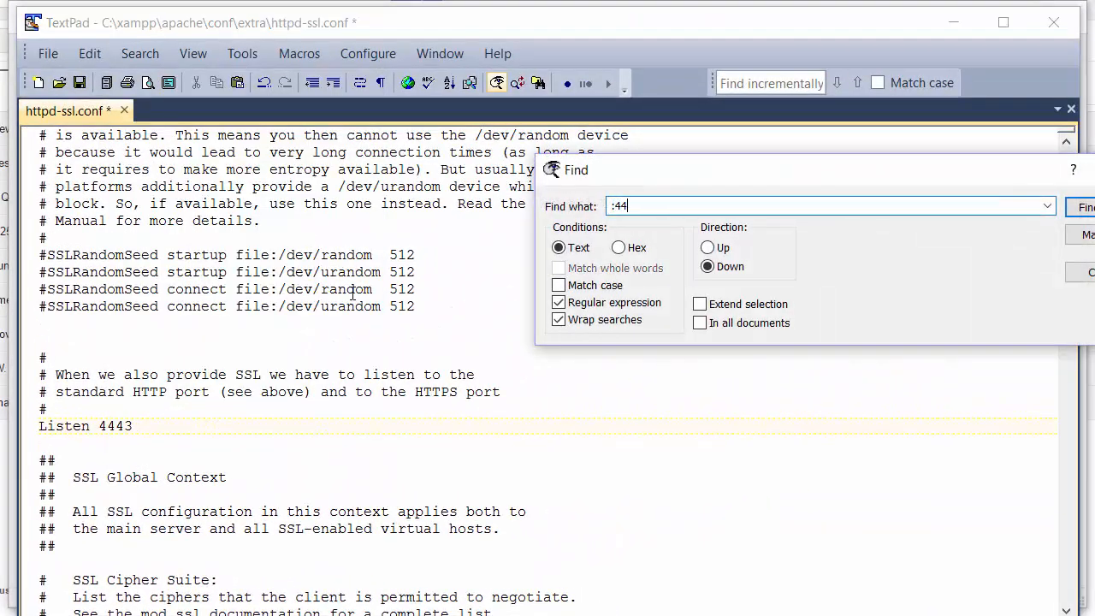
pyautogui.write('3')
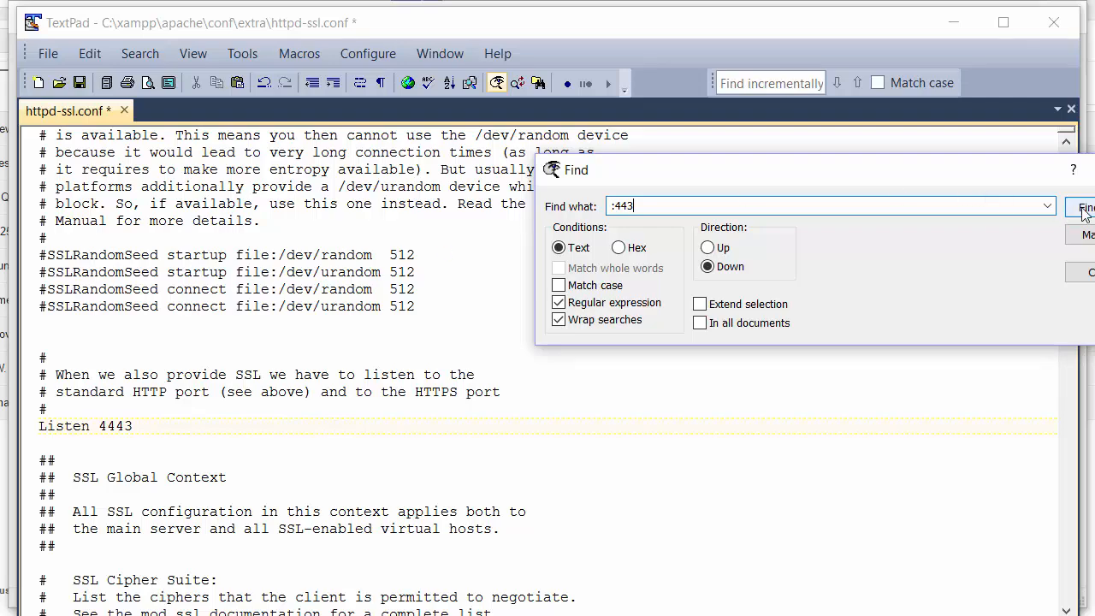
# - Change _default_:443 to 4443, set ServerName to localhost:4443, and save httpd-ssl.conf
pyautogui.click(1086, 208)
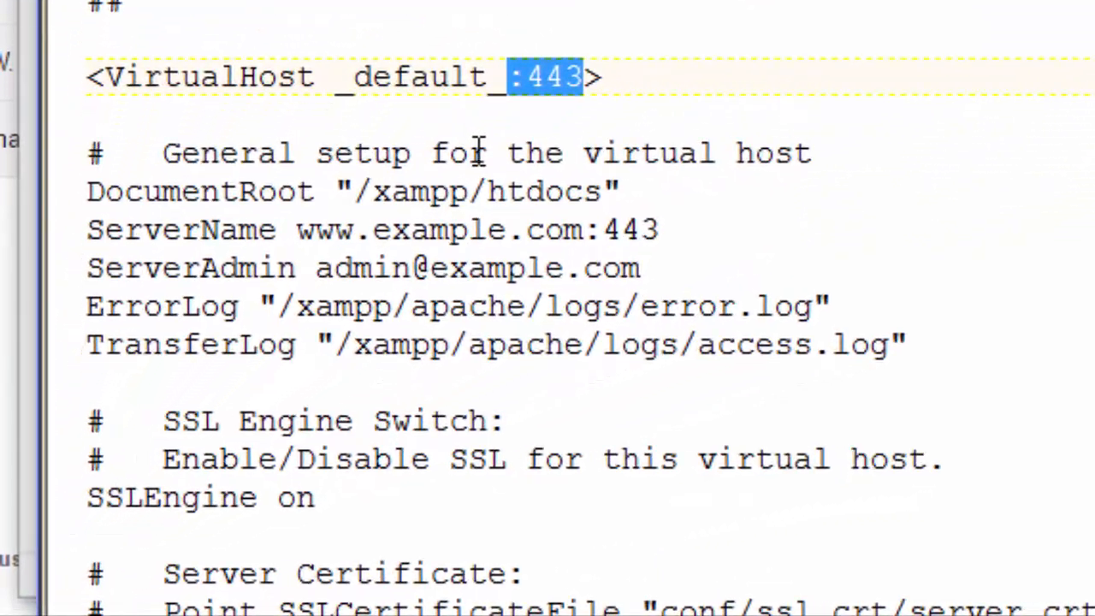
pyautogui.moveTo(522, 103)
pyautogui.write('4')
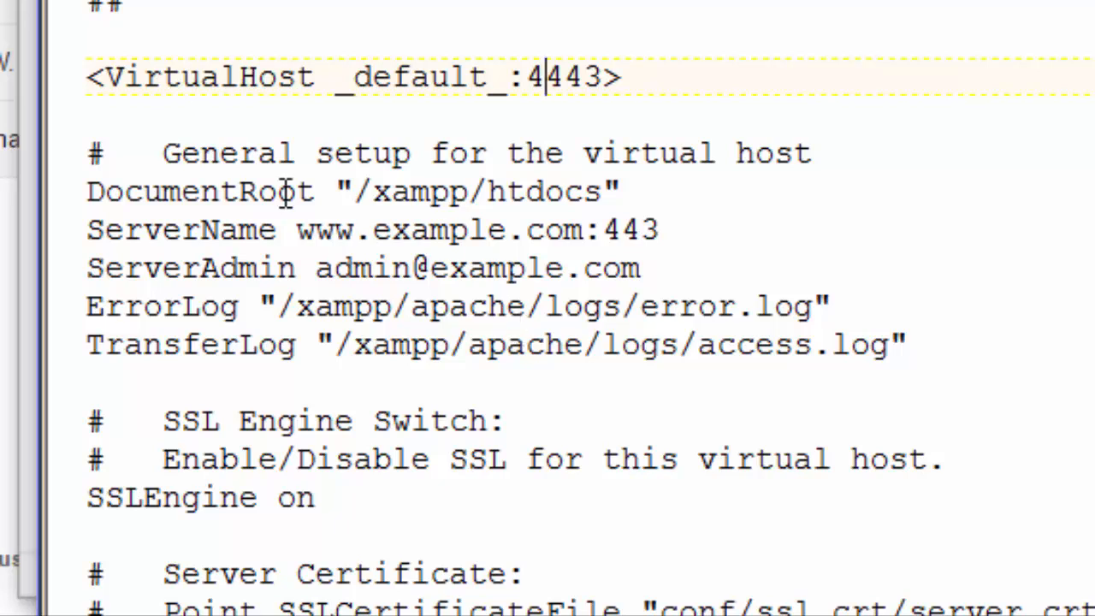
pyautogui.doubleClick(400, 229)
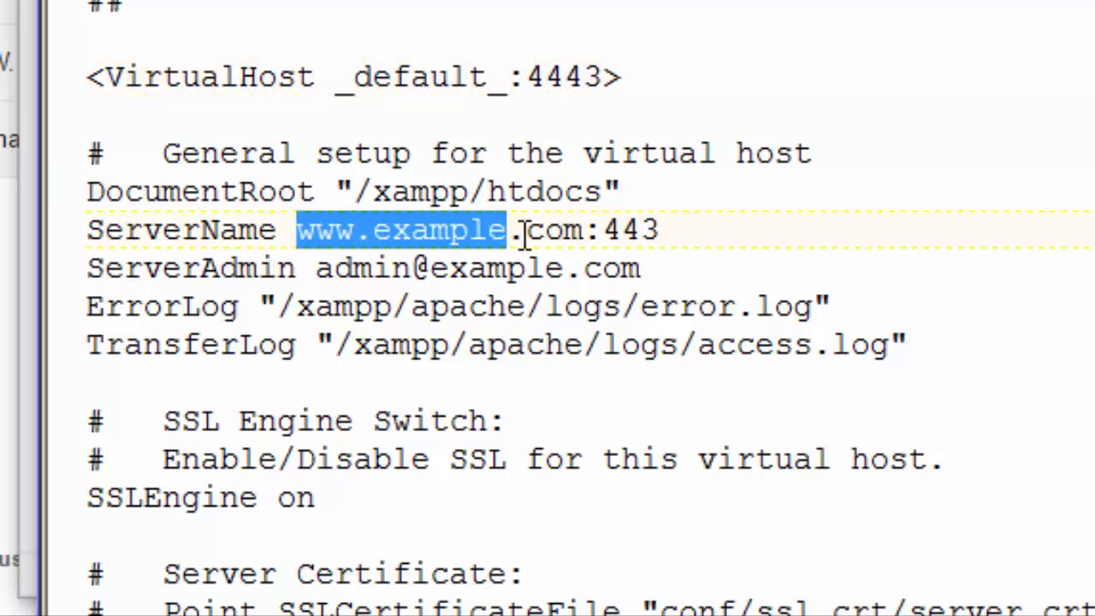
pyautogui.moveTo(509, 229); pyautogui.dragTo(582, 229)
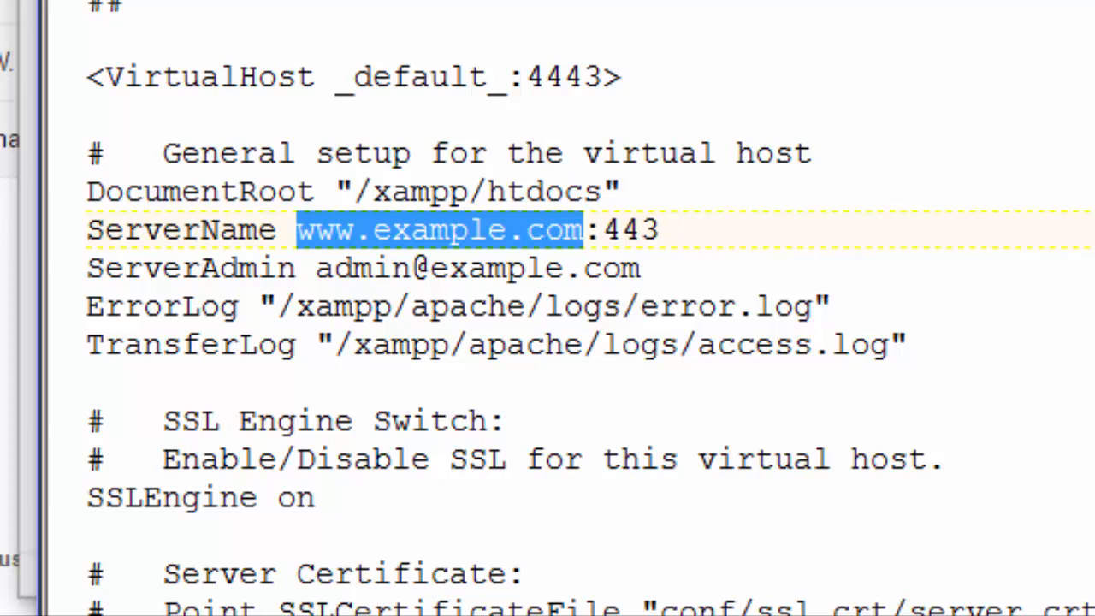
pyautogui.write('localhost')
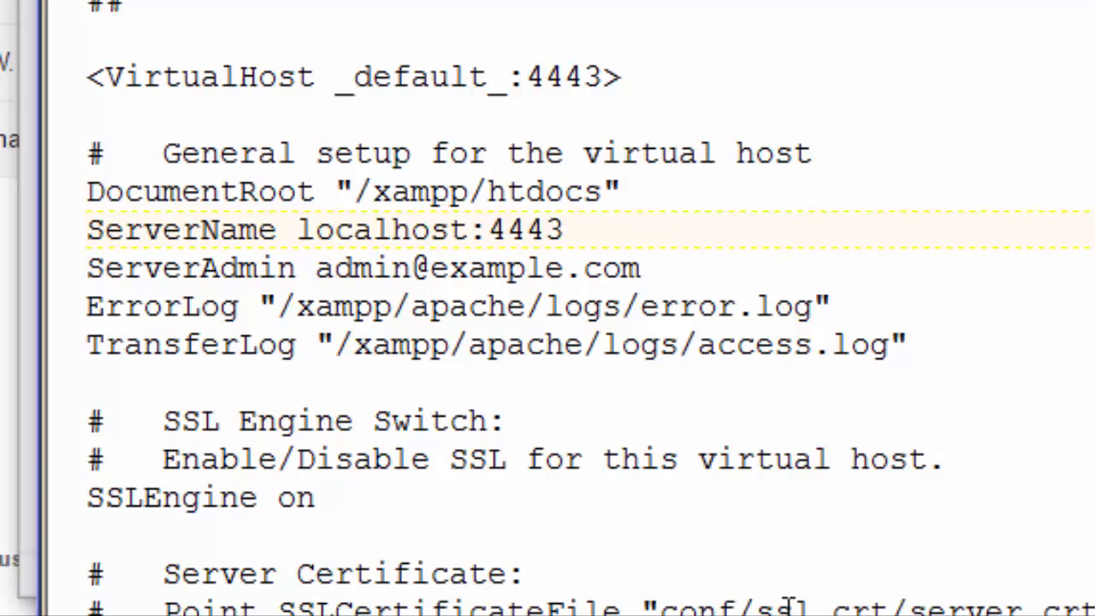
pyautogui.click(562, 229)
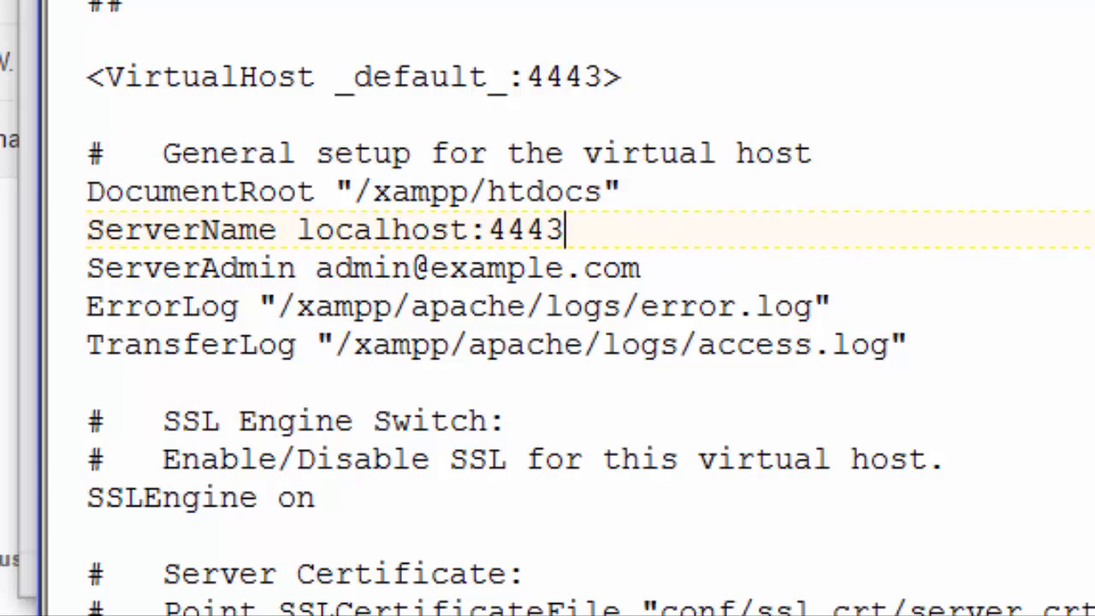
pyautogui.scroll(-3)
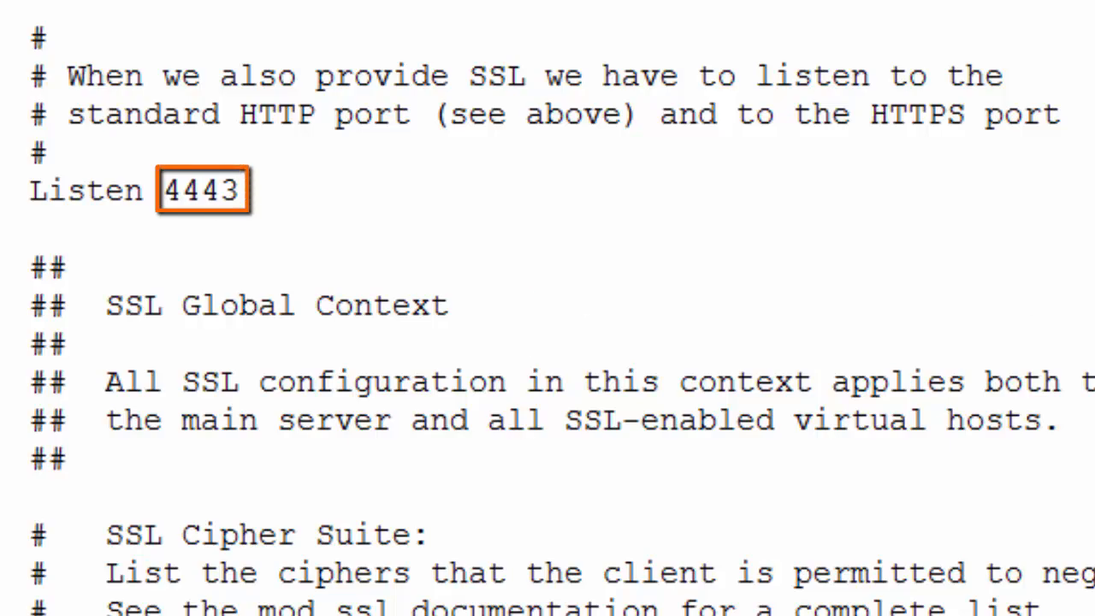
pyautogui.scroll(-3)
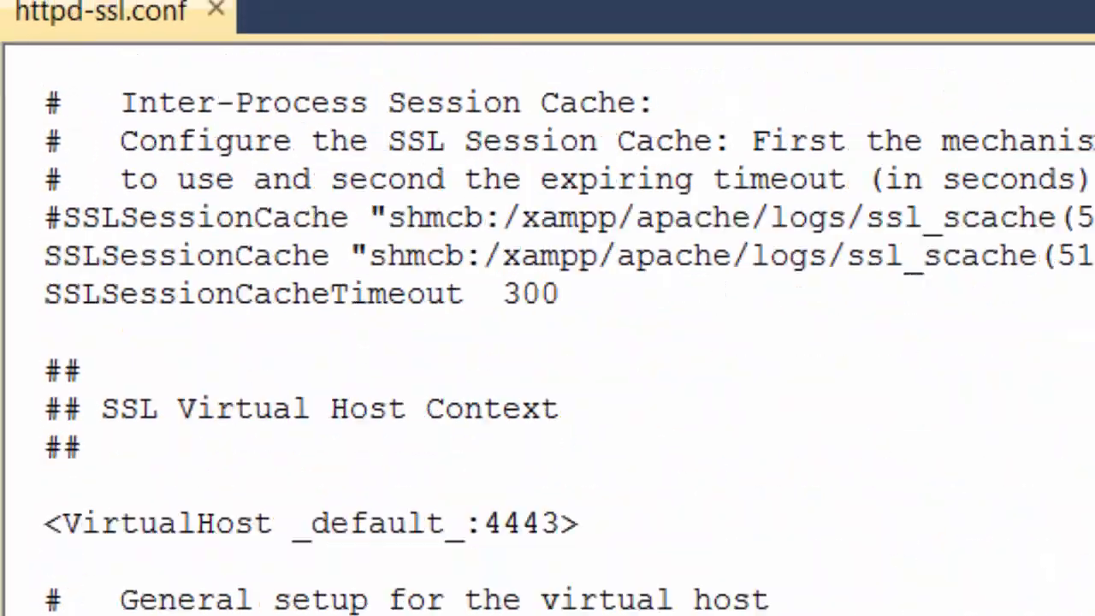
pyautogui.scroll(-3)
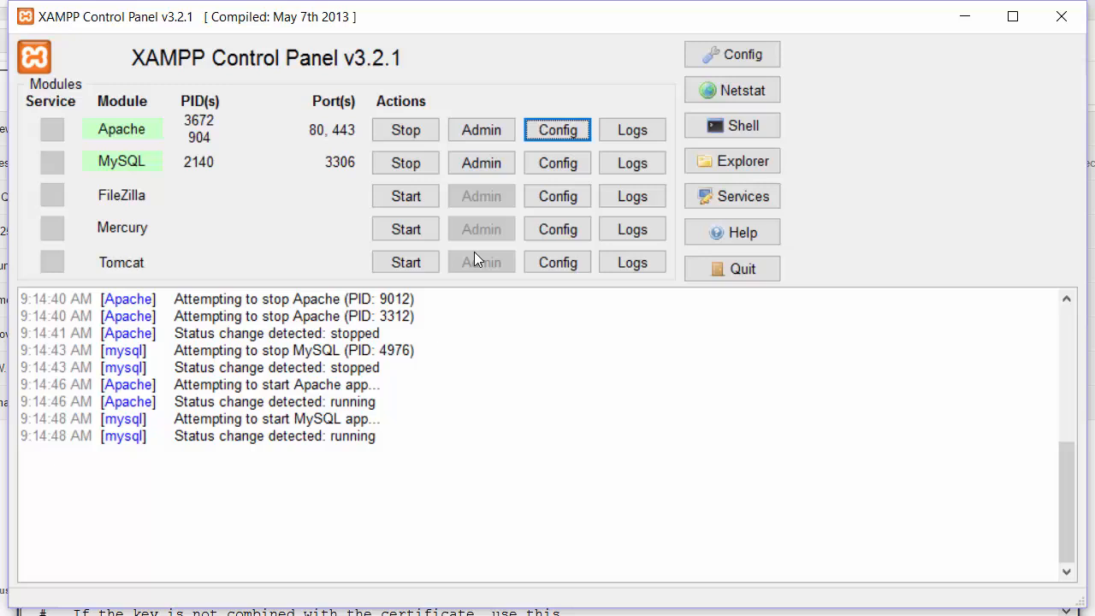
# - Stop and restart Apache, then reopen the control panel configuration window
pyautogui.click(405, 129)
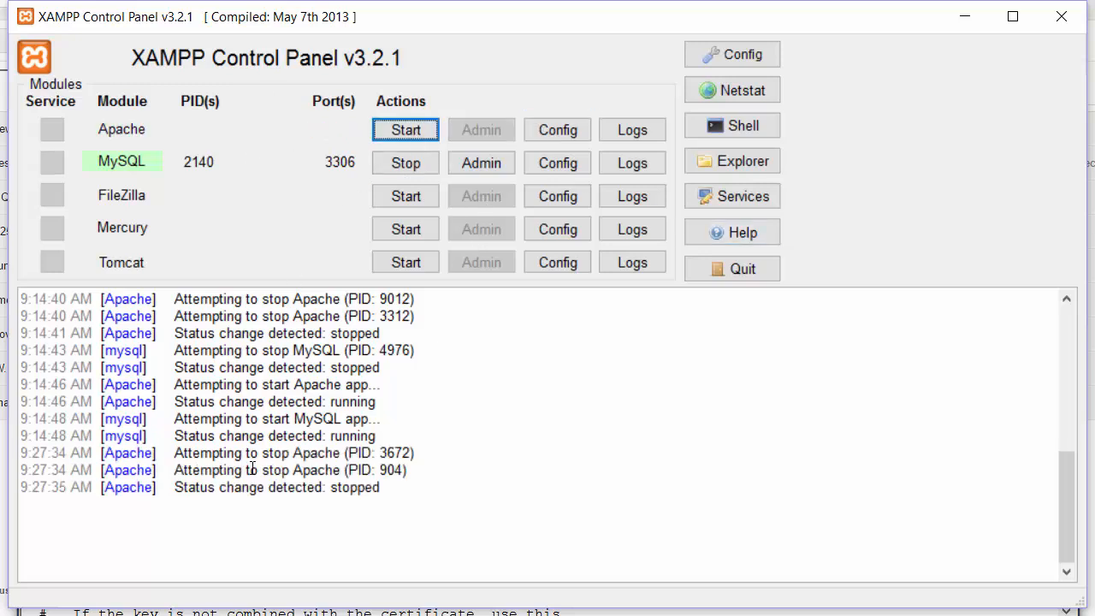
pyautogui.click(405, 130)
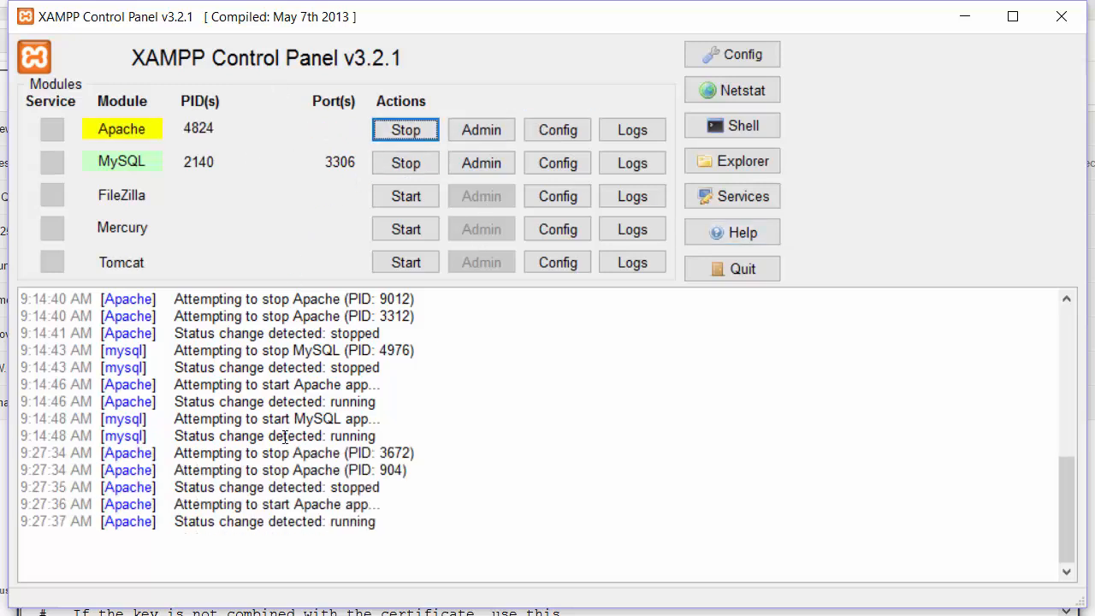
pyautogui.click(732, 54)
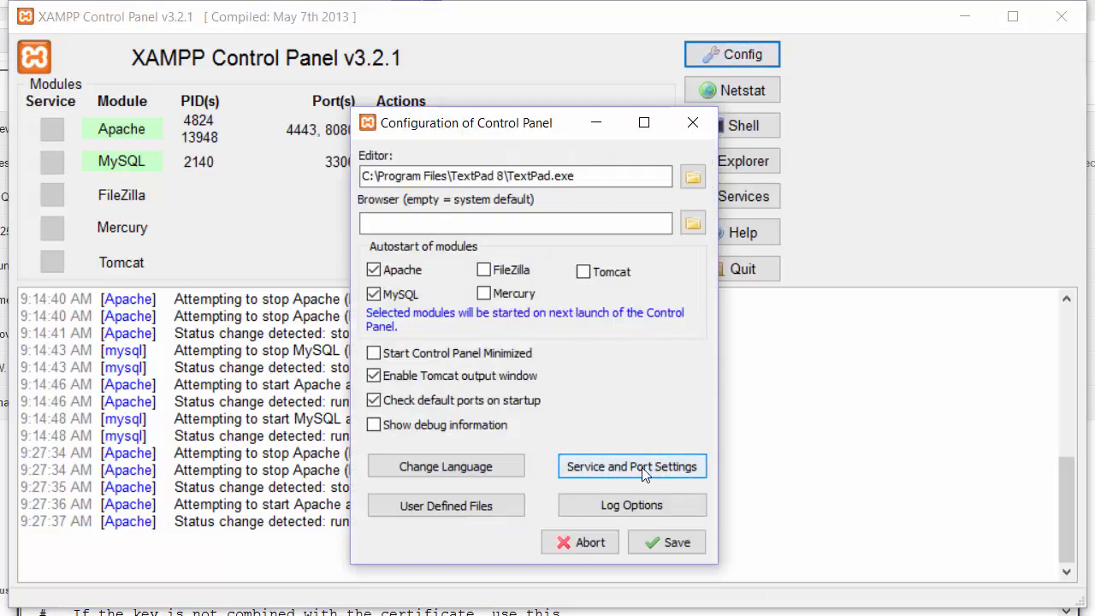
# - Save Apache's main port 8080 and SSL port 4443 in Service and Port Settings
pyautogui.click(631, 466)
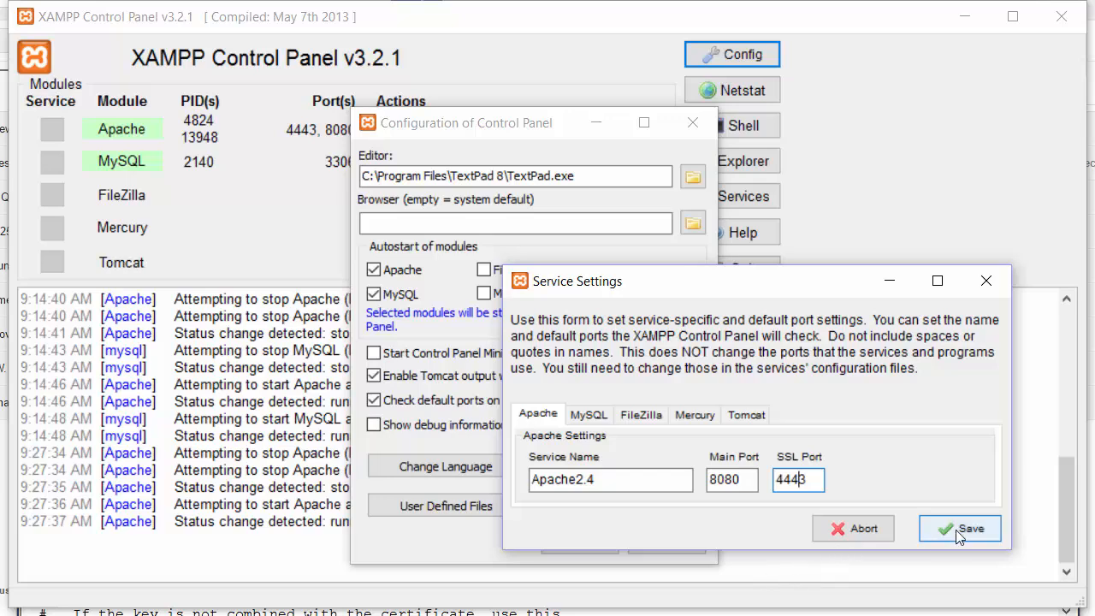
pyautogui.click(959, 528)
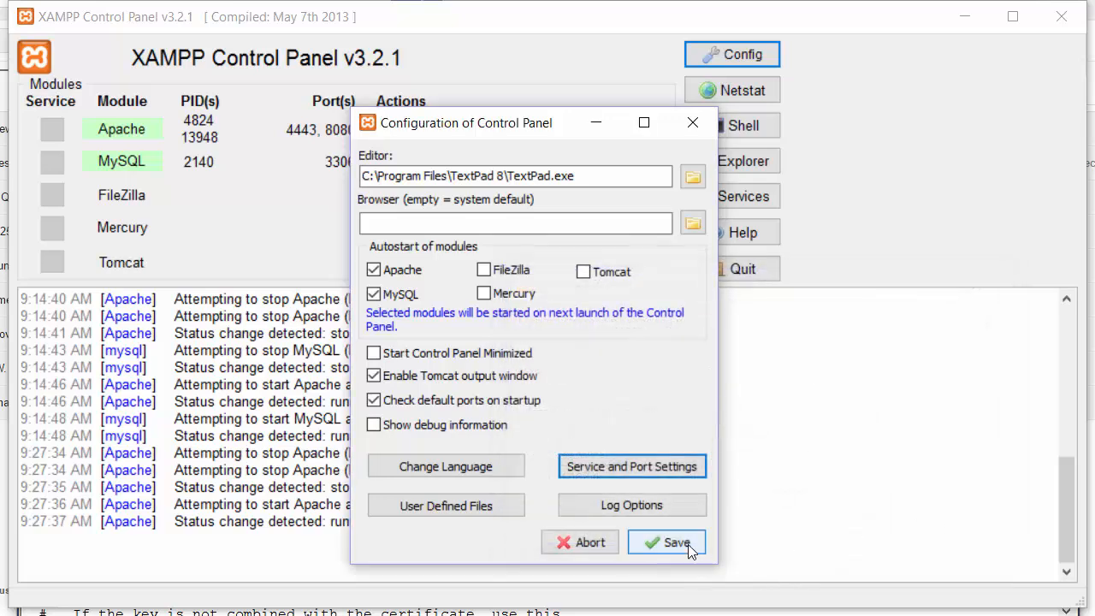